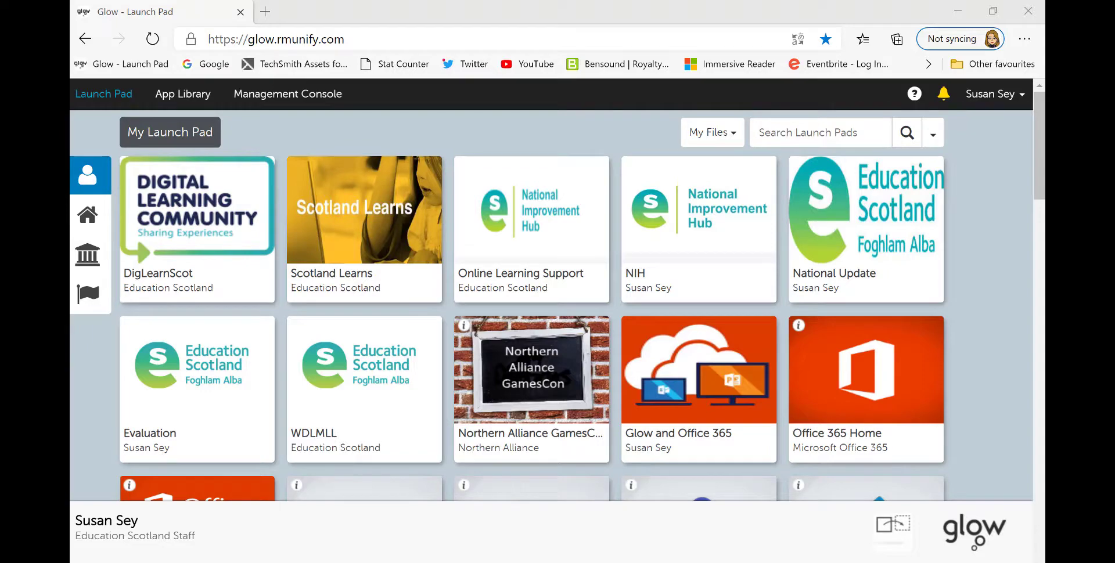
Browse down the Launch Pad tiles to the G Suite apps and open Google Drive.
scroll(down, 3)
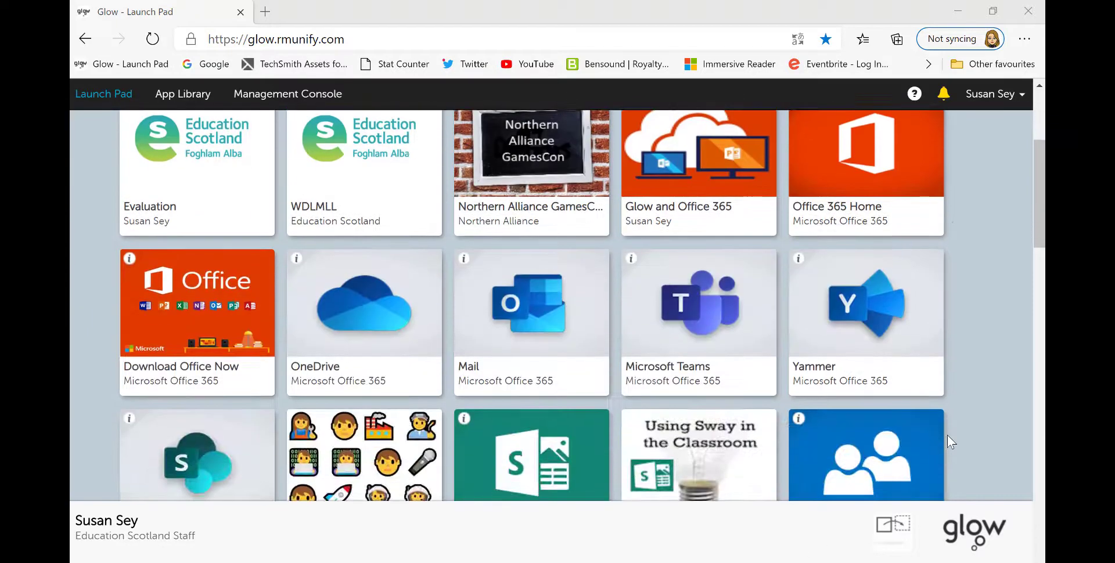
scroll(down, 3)
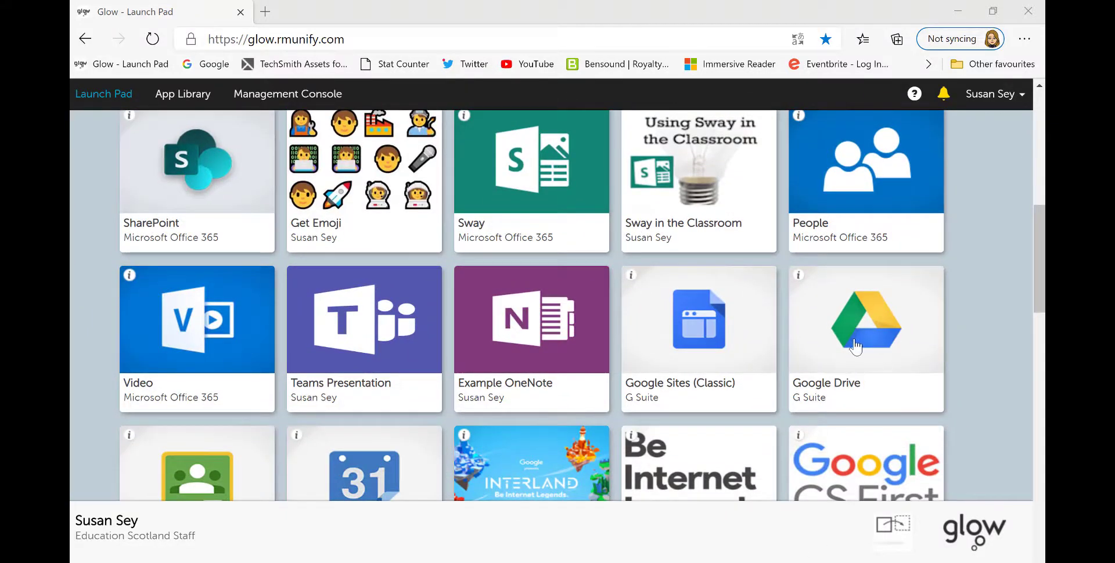
click(865, 320)
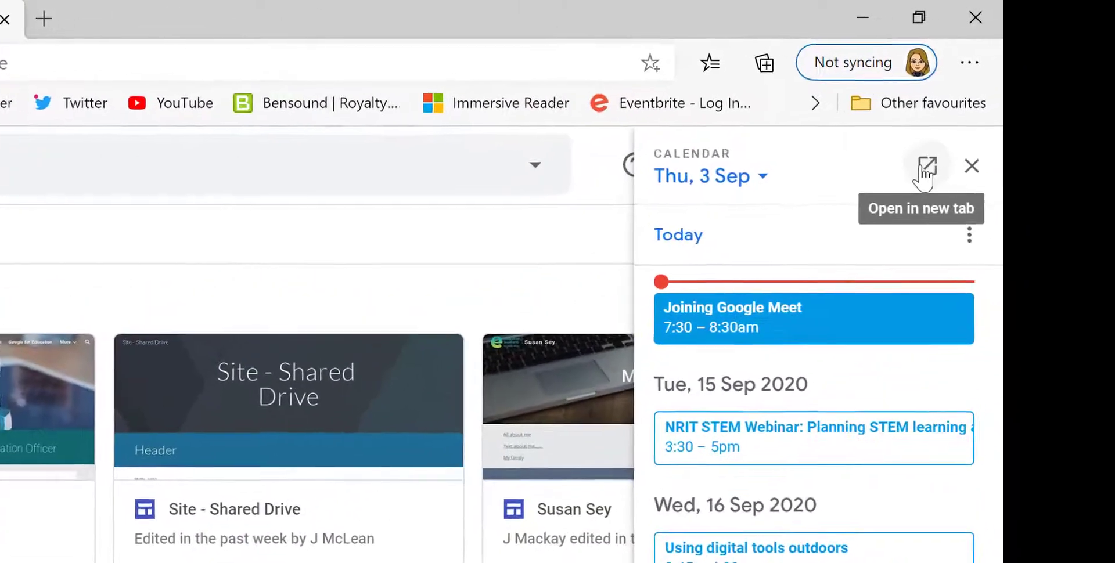
Open the week calendar in its own tab and select the 'Joining Google Meet' event on Thu 3 Sep.
click(926, 166)
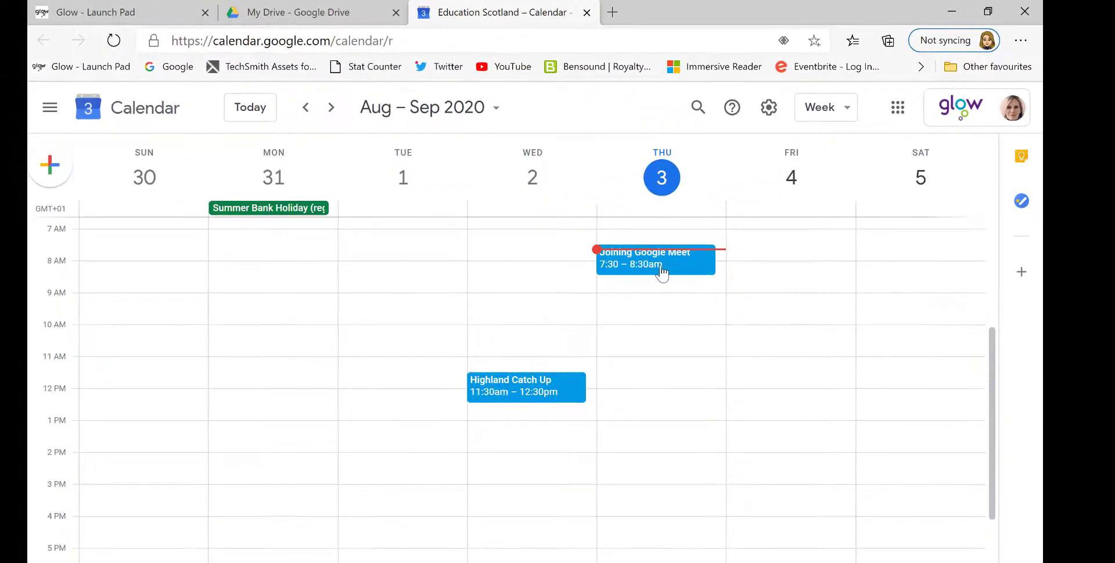
click(654, 257)
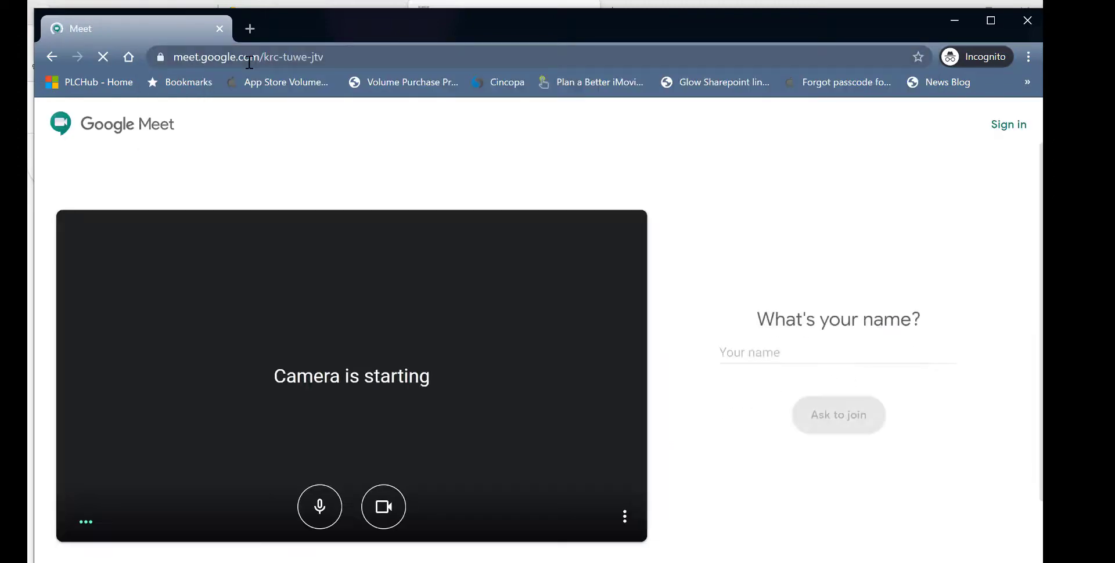
Start signing in on the Meet join page and focus the 'Email or phone' field.
click(1008, 124)
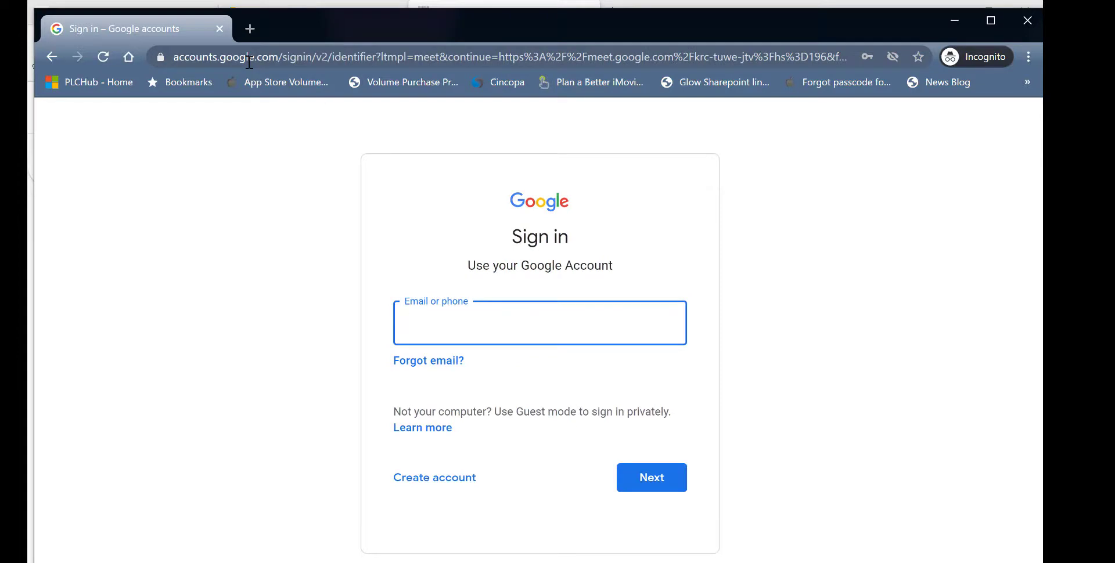
click(540, 322)
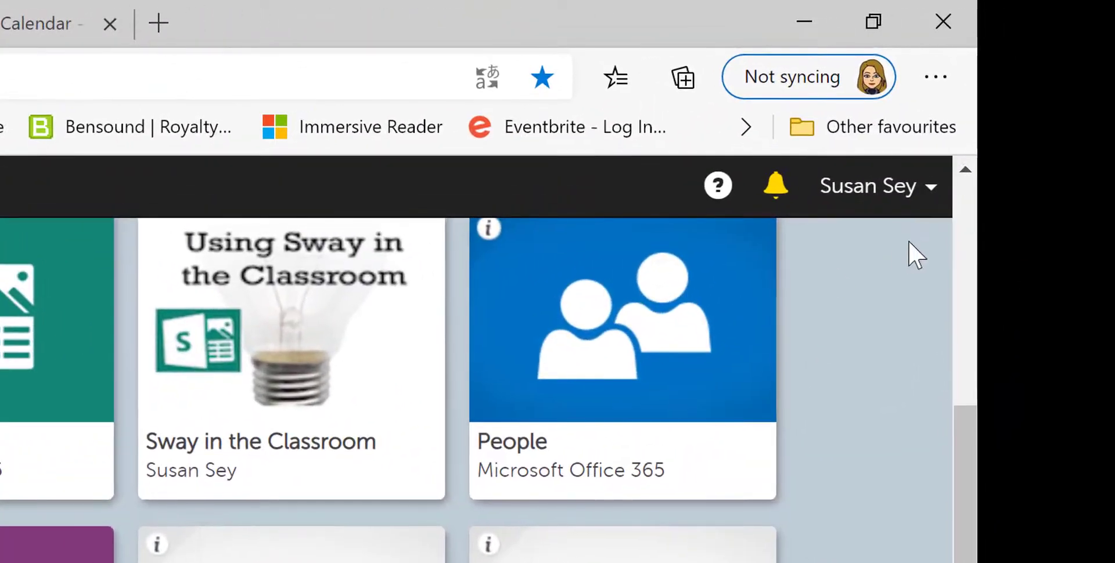
mouse_move(868, 186)
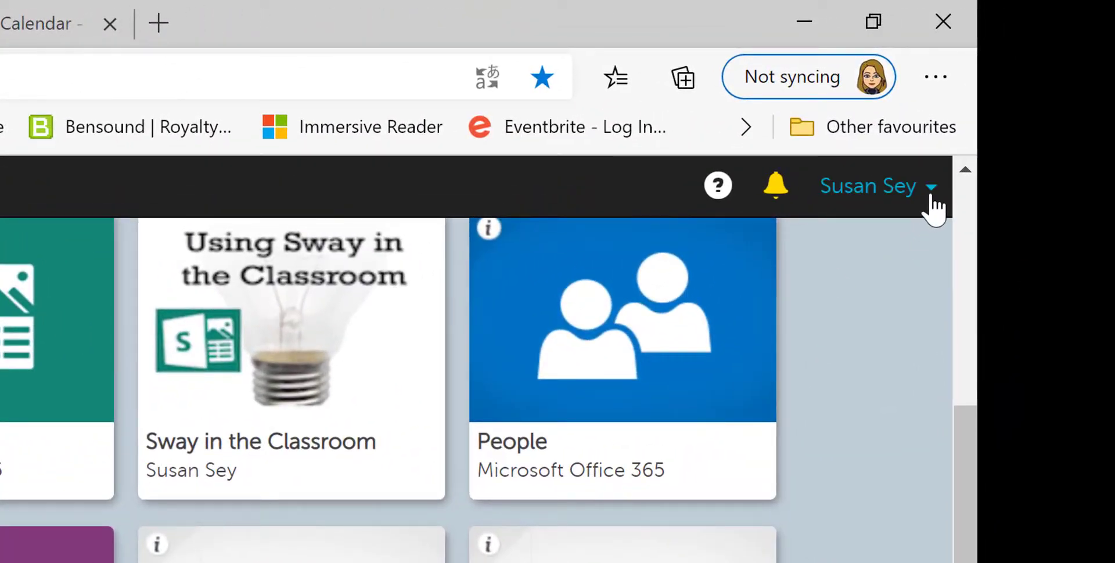
click(867, 186)
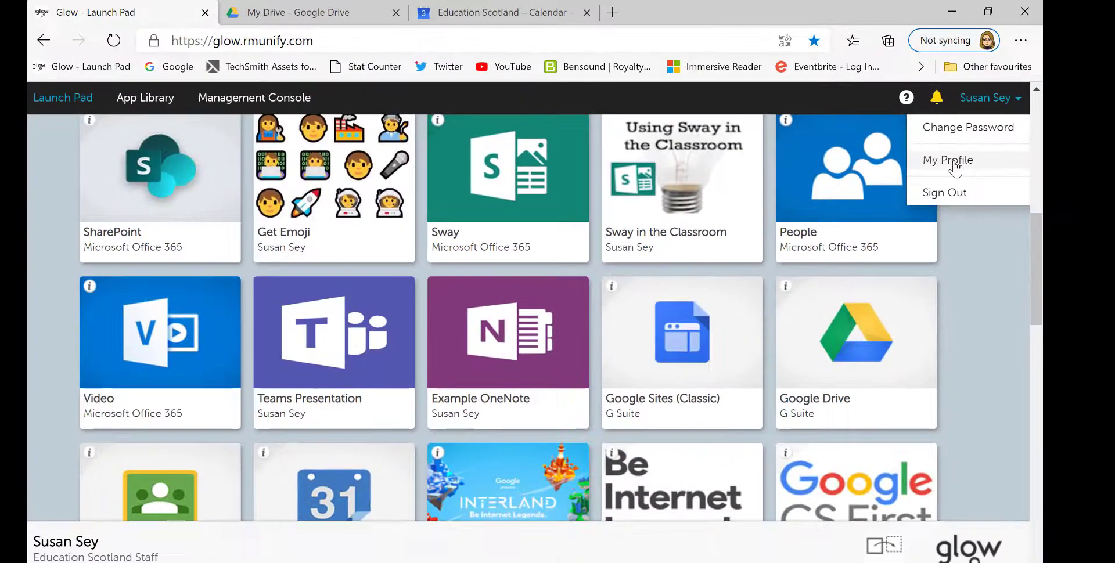
click(947, 159)
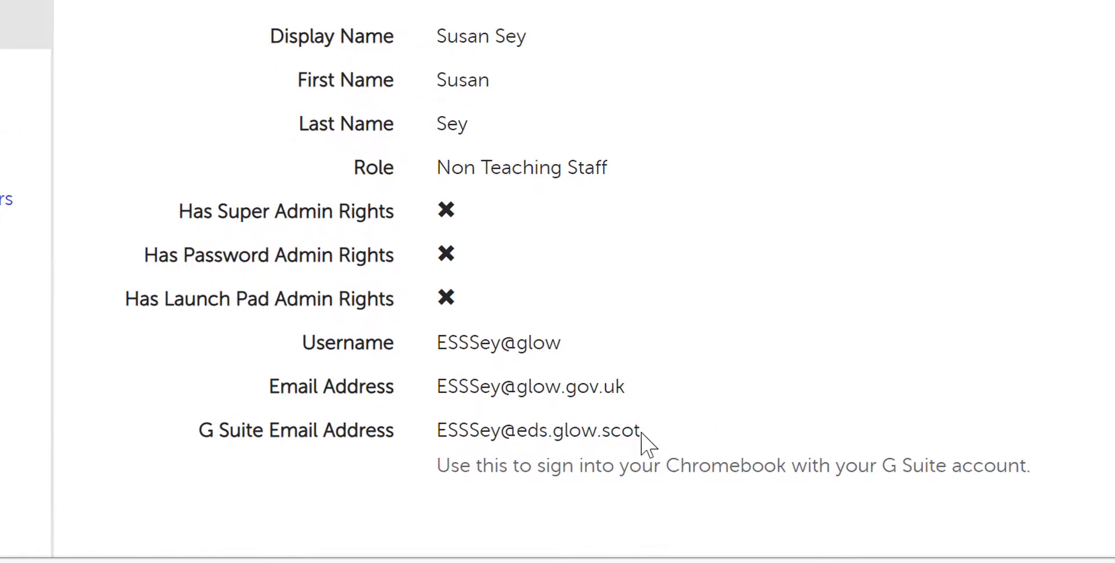
double_click(594, 432)
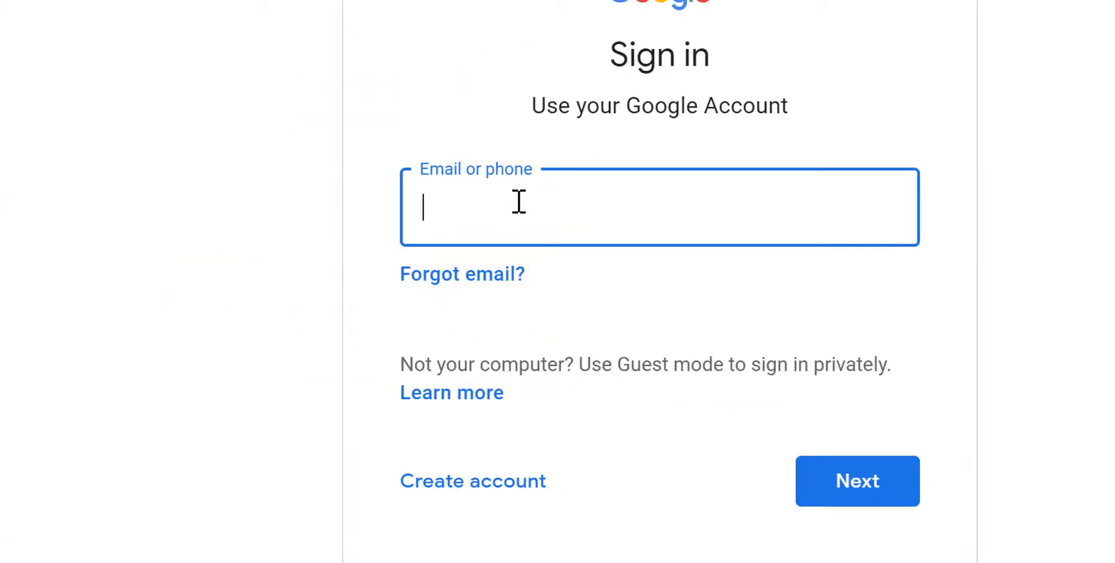
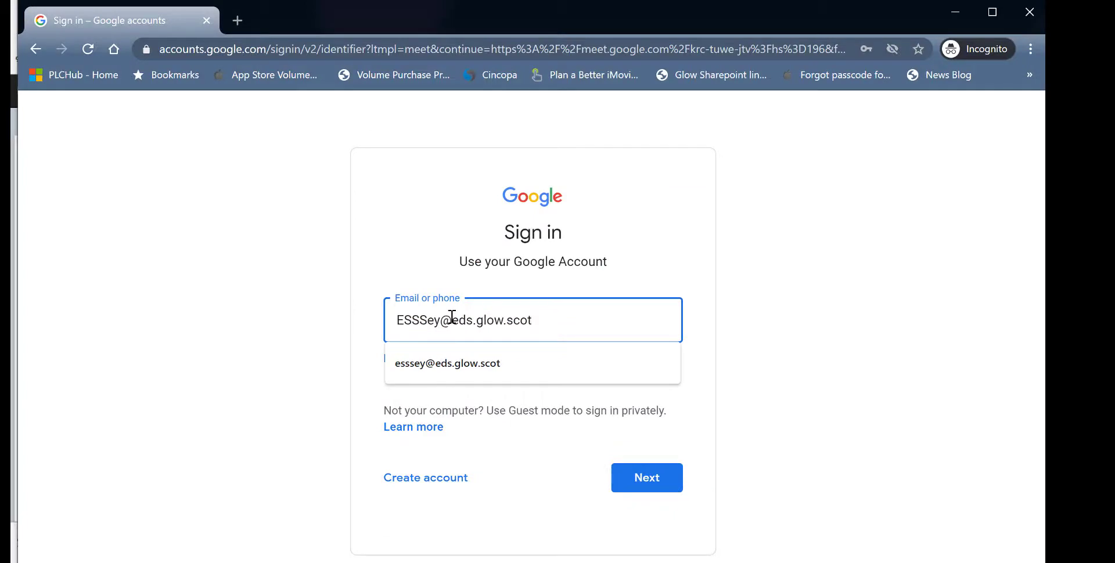
click(644, 478)
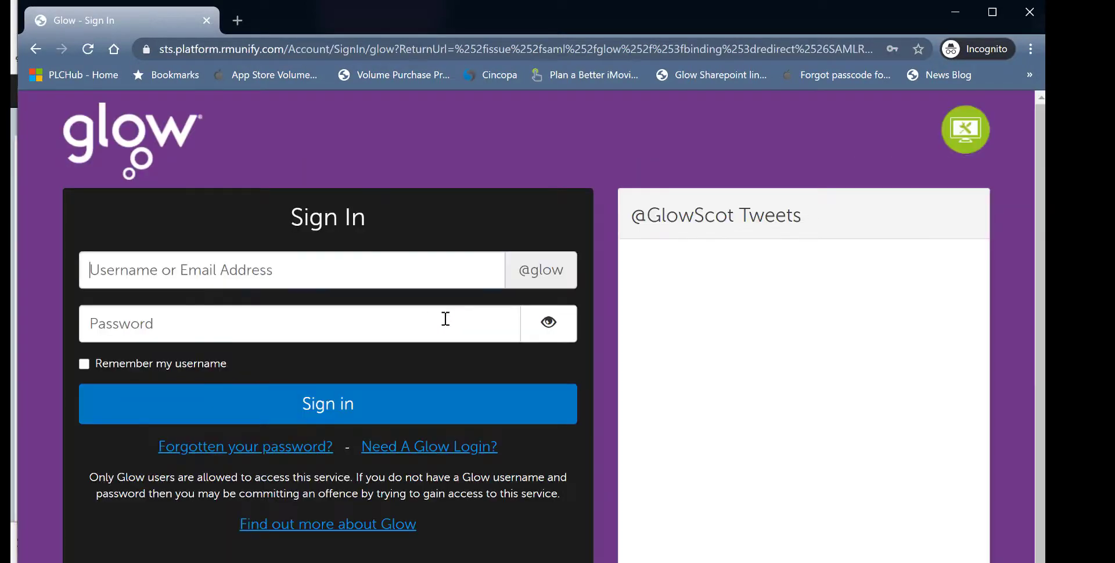
click(292, 270)
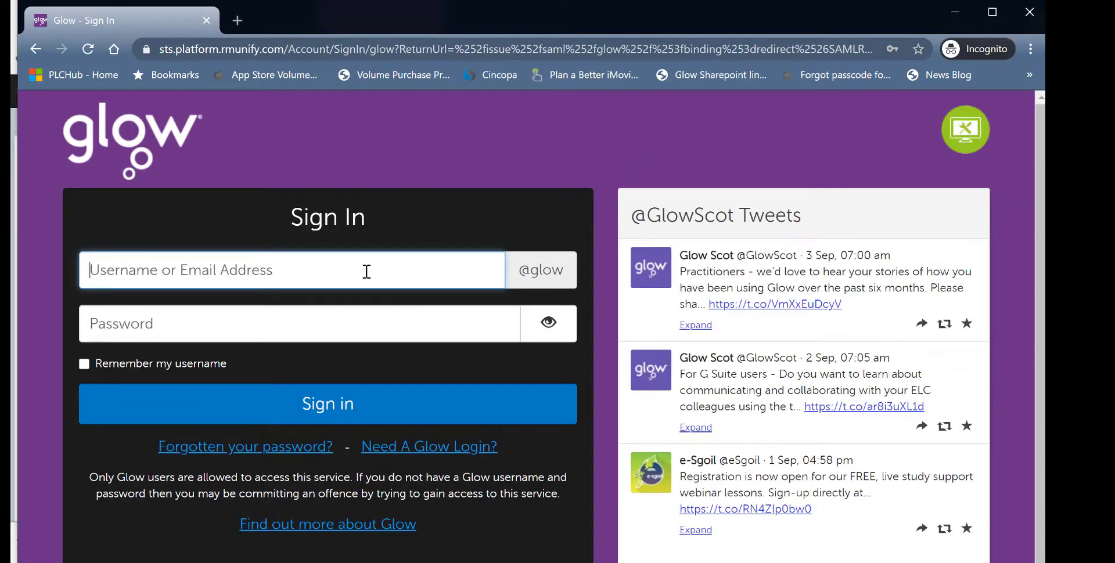
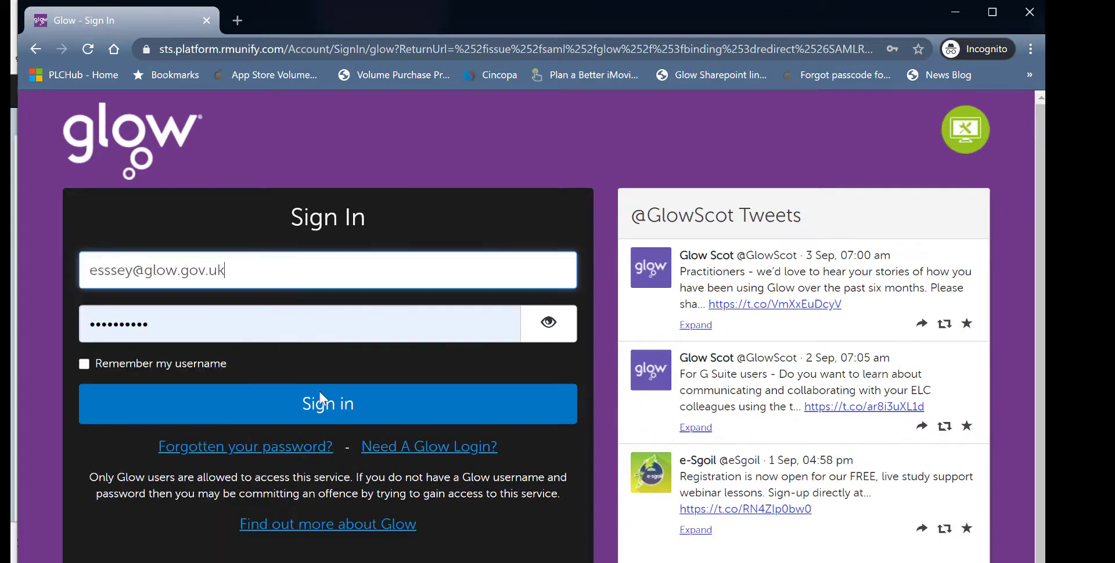
click(327, 403)
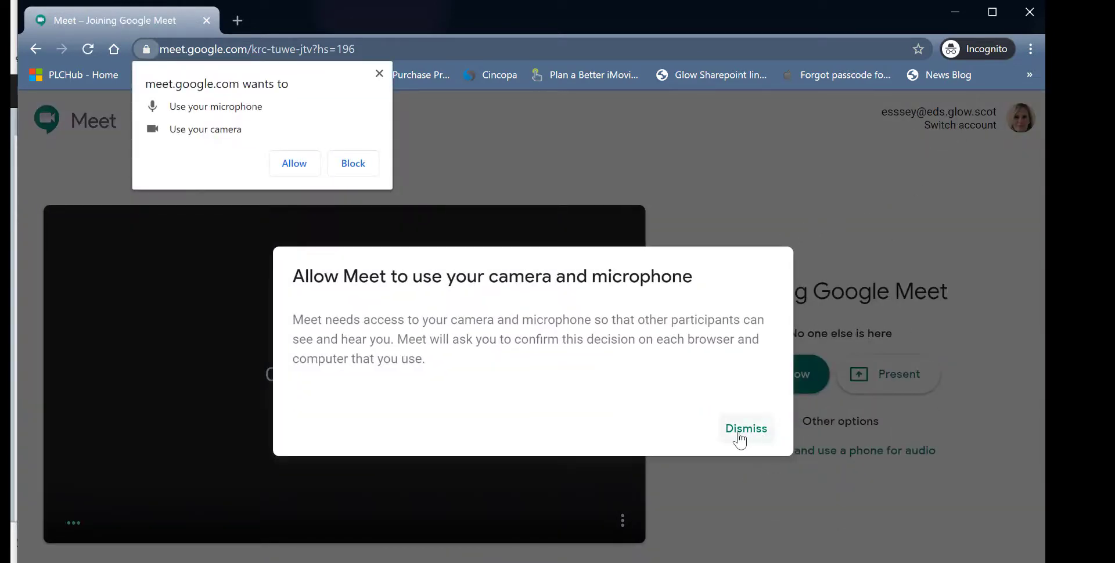
Dismiss the camera/microphone explanation and allow Meet to use the microphone and camera.
click(745, 428)
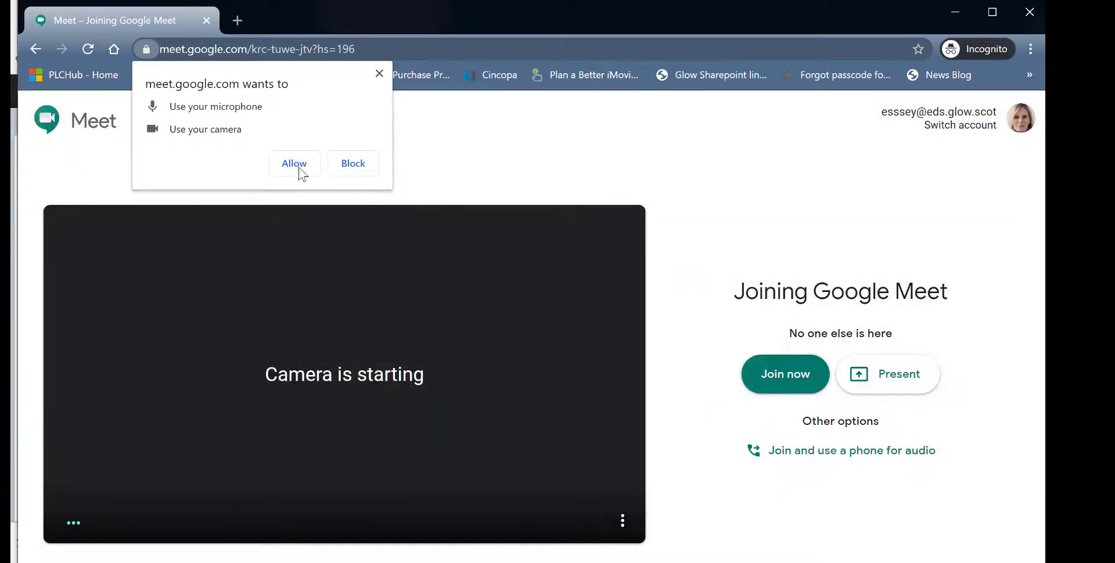
click(294, 162)
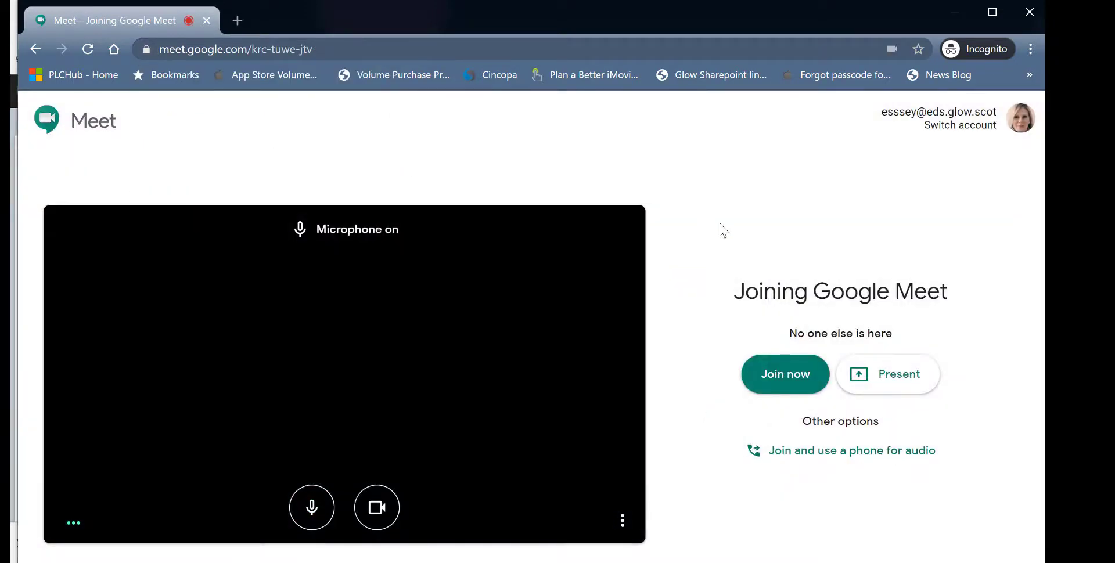